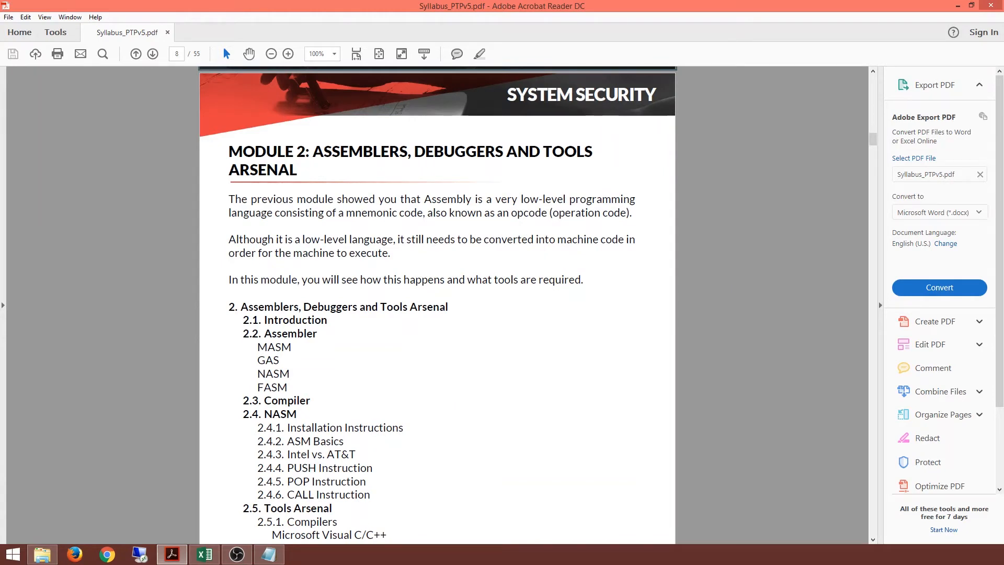
# Step: Scroll page 8 through Module 2's outline and its Tools Arsenal compilers and debuggers until Module 3 begins
pyautogui.scroll(-3)
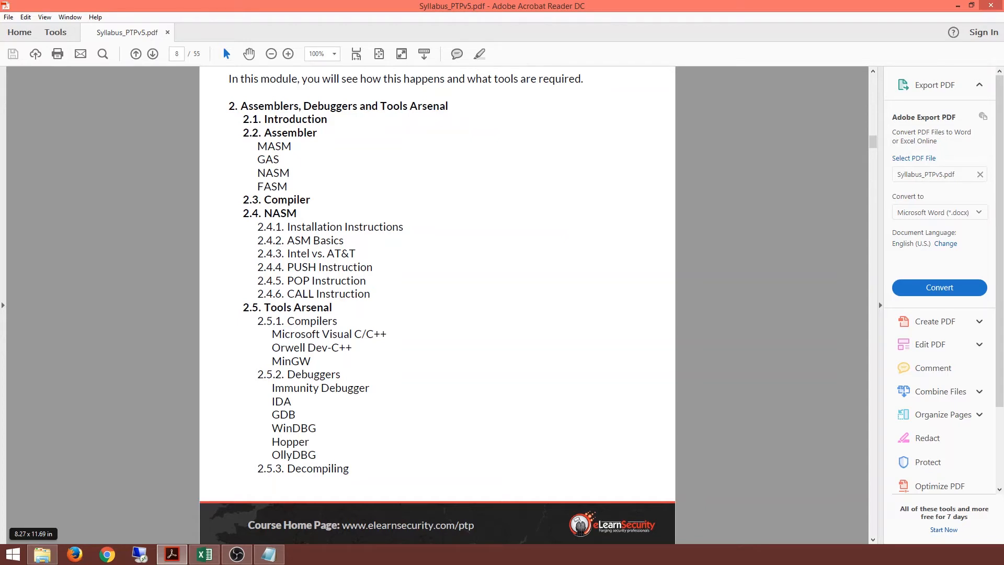
pyautogui.scroll(-3)
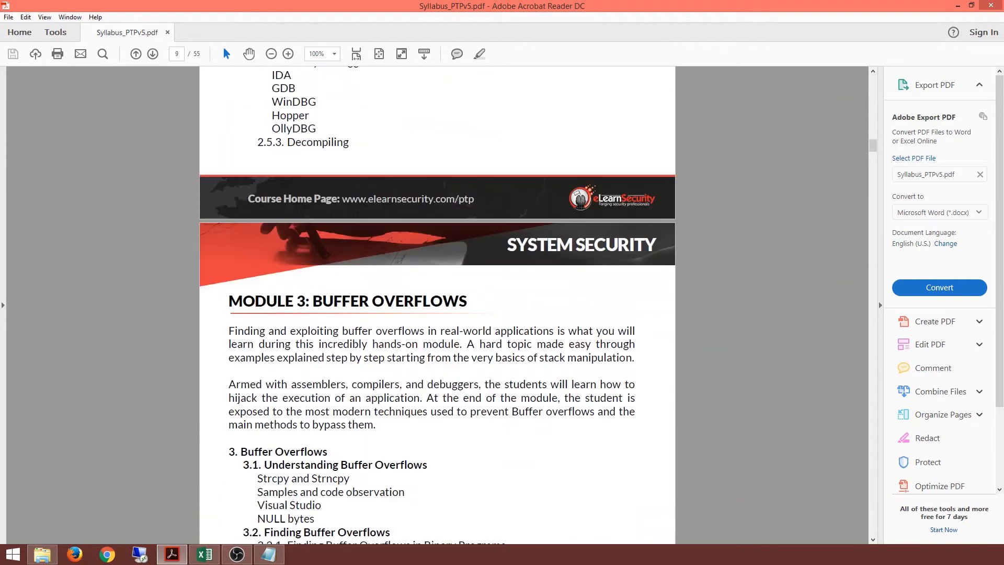
# Step: Scroll page 9 until the Module 3: Buffer Overflows heading and its section list are visible
pyautogui.scroll(-3)
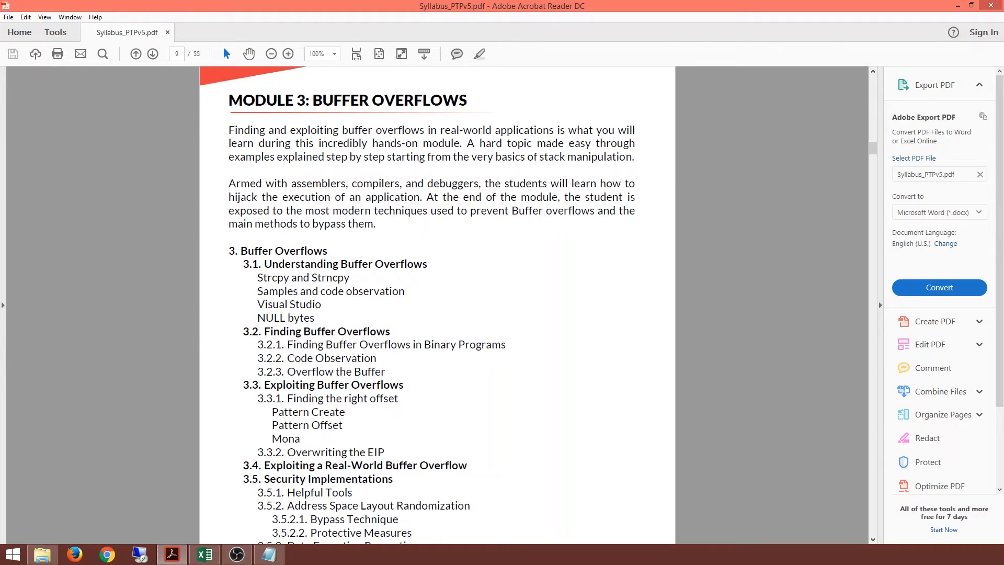
pyautogui.scroll(-3)
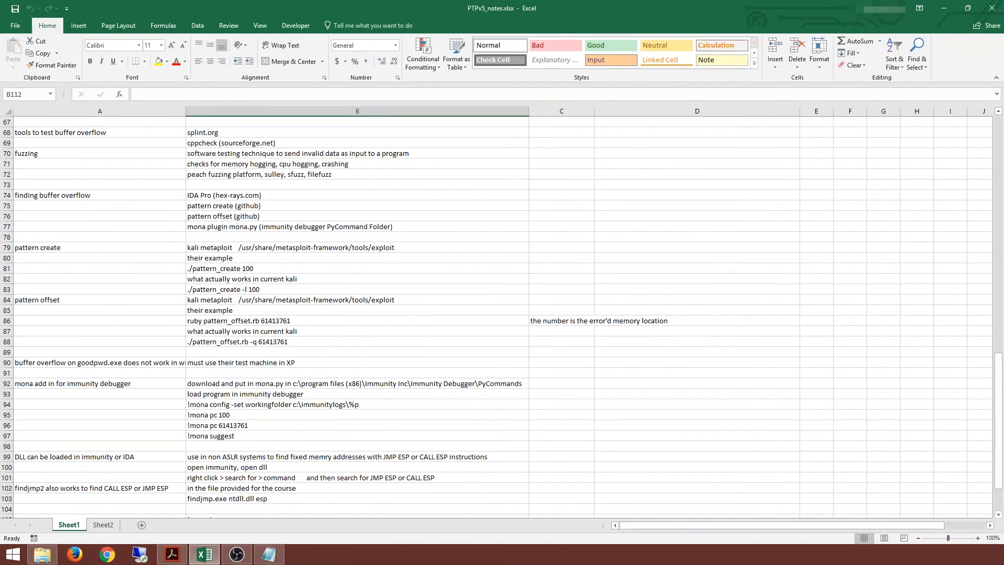
# Step: Scroll Sheet1 of PTPv5_notes.xlsx from the stack basics at the top down to the Immunity Debugger notes
pyautogui.scroll(3)
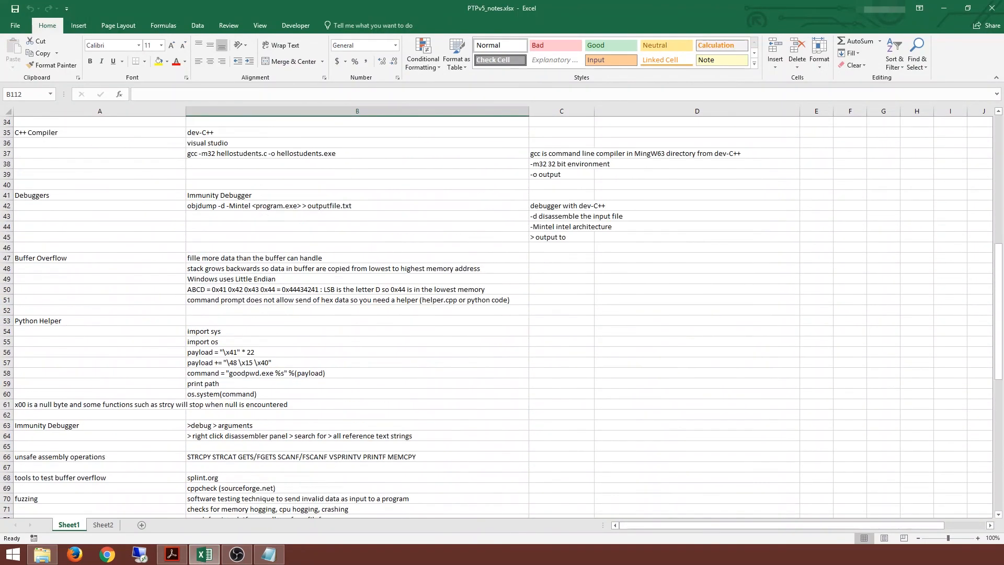
pyautogui.scroll(3)
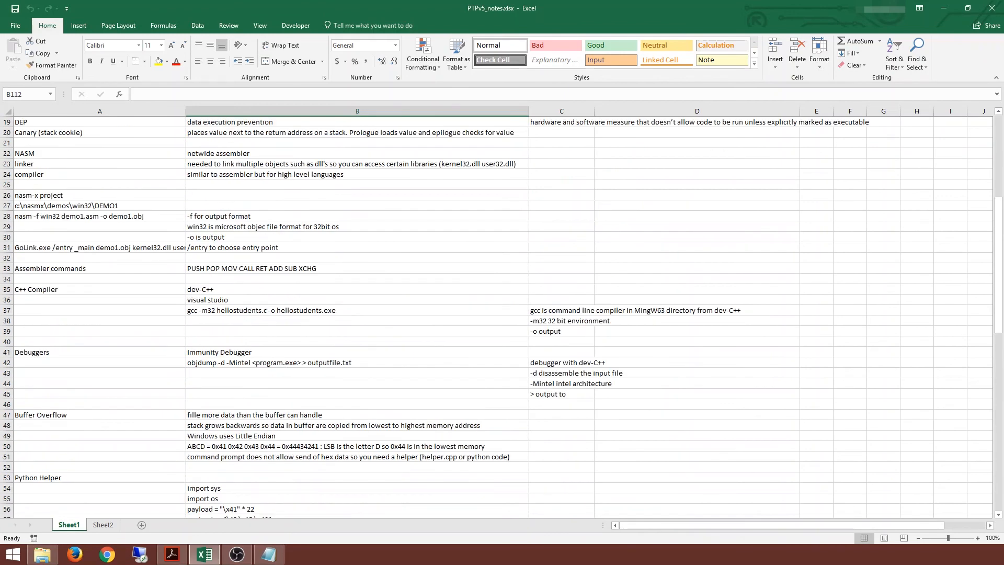
pyautogui.scroll(3)
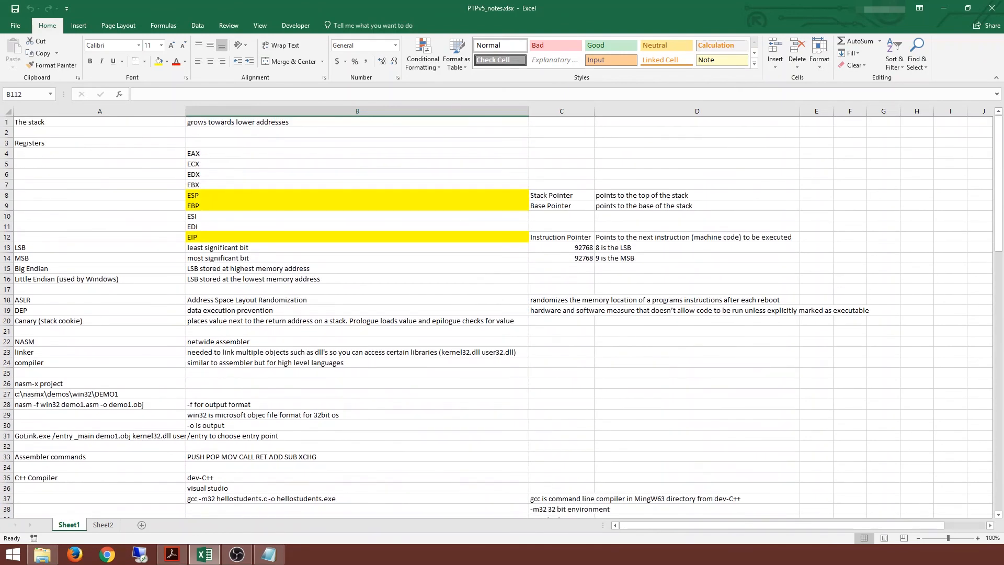
pyautogui.scroll(-3)
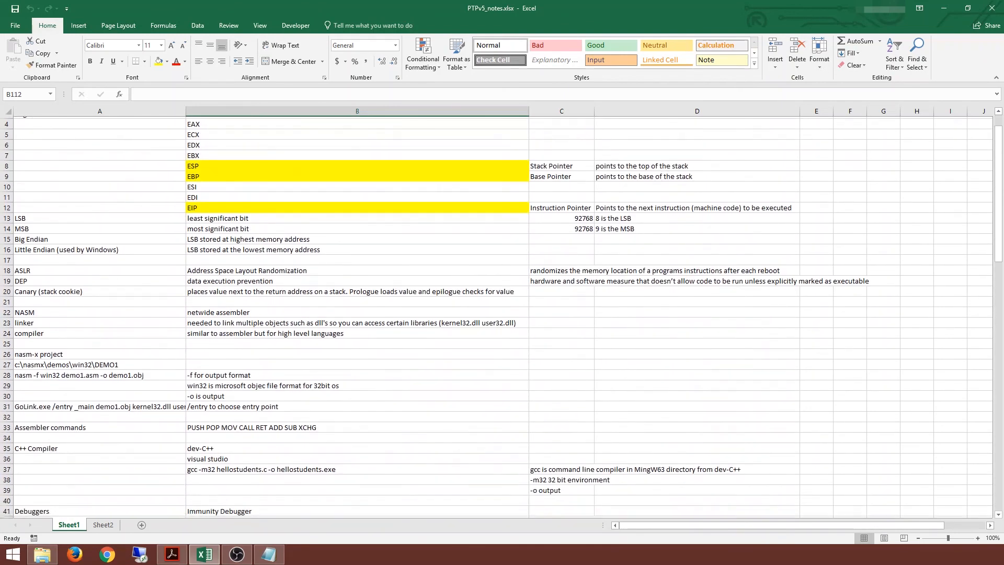
pyautogui.scroll(-3)
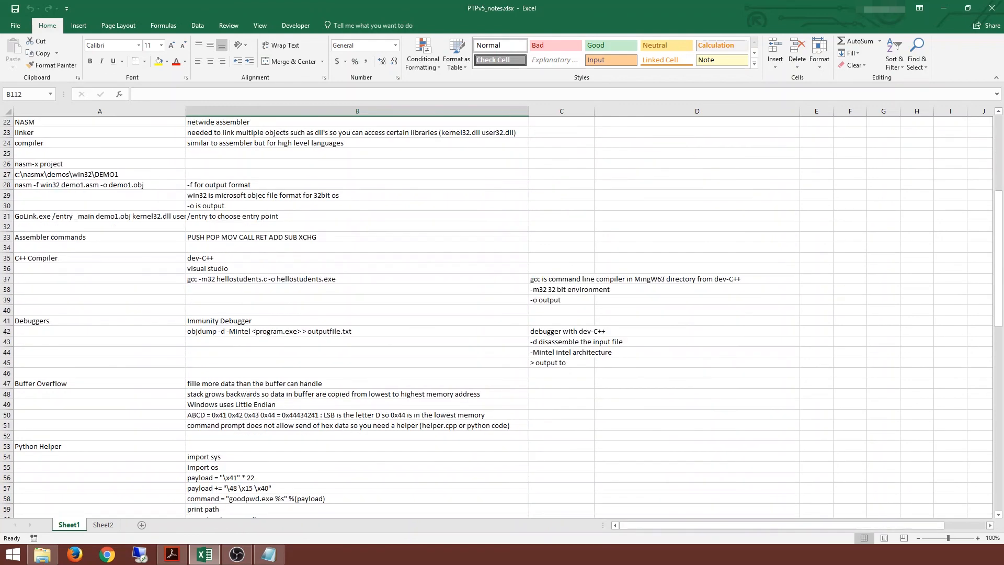
pyautogui.scroll(-3)
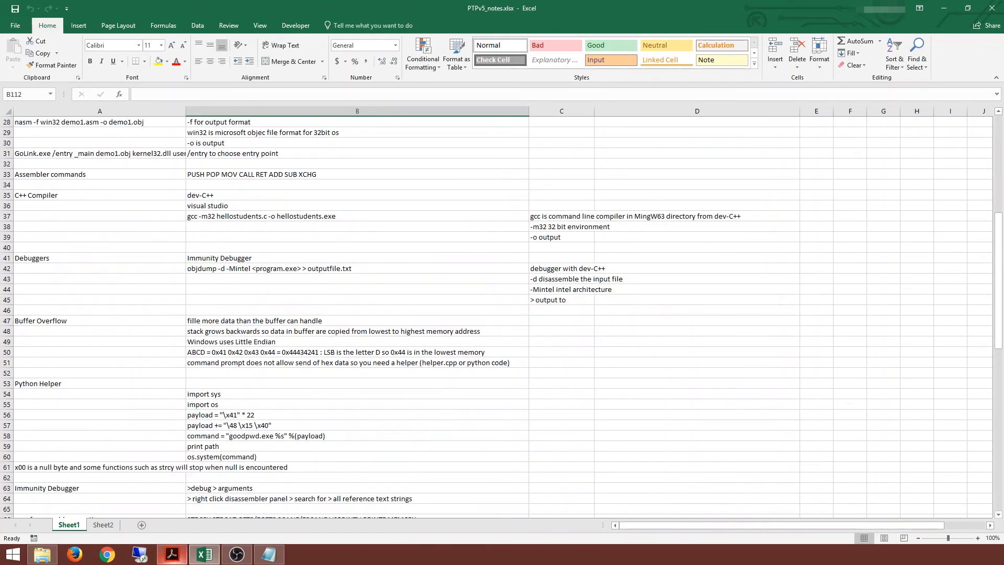
# Step: Bring Syllabus_PTPv5.pdf back to the front via the Acrobat Reader taskbar icon
pyautogui.click(171, 553)
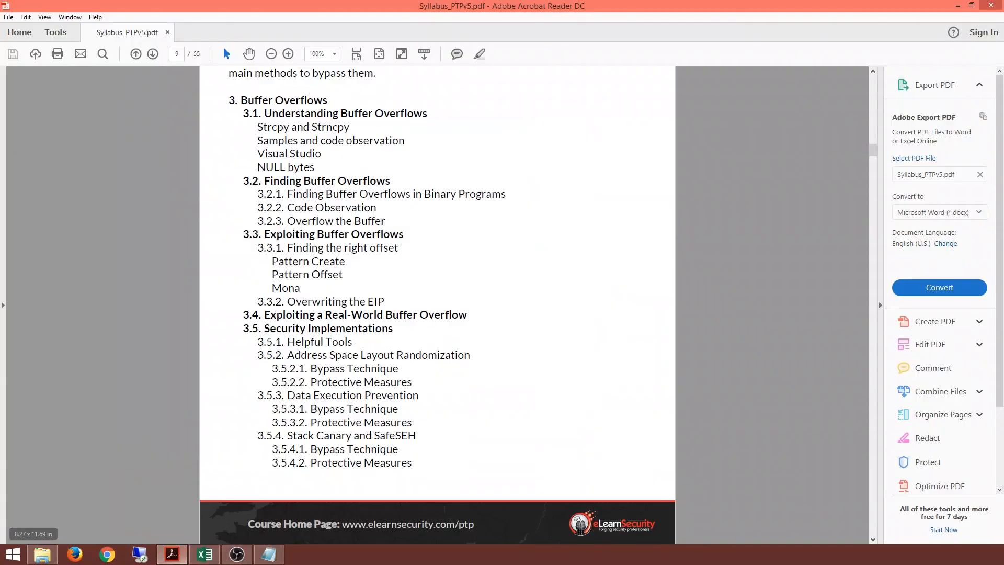